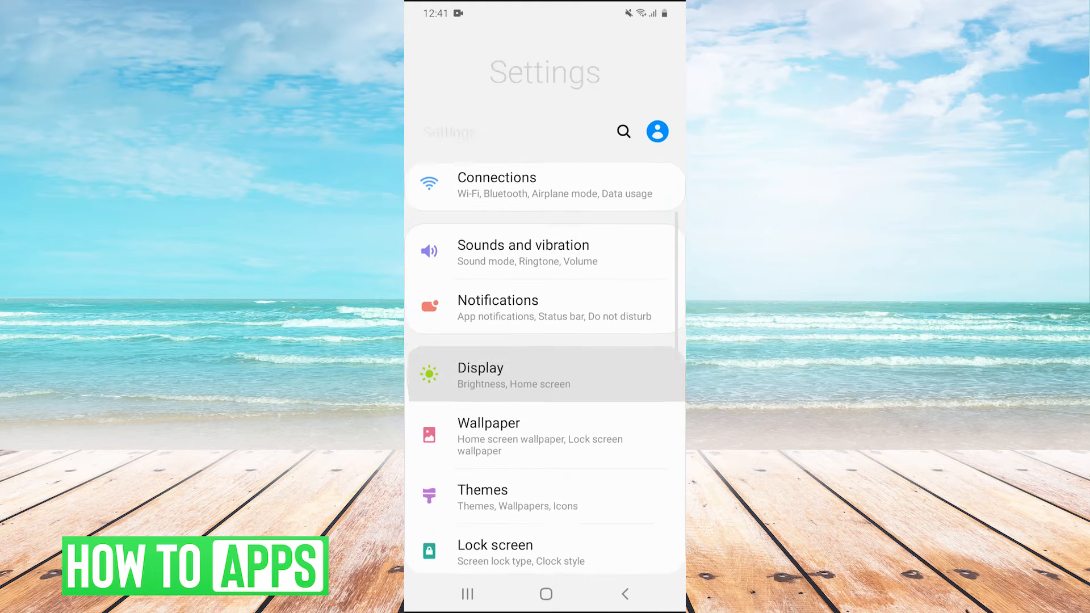
Bring up the installed-apps list and scroll down to the Google Play Store entry
{"action": "scroll", "scroll_direction": "down", "scroll_amount": 3}
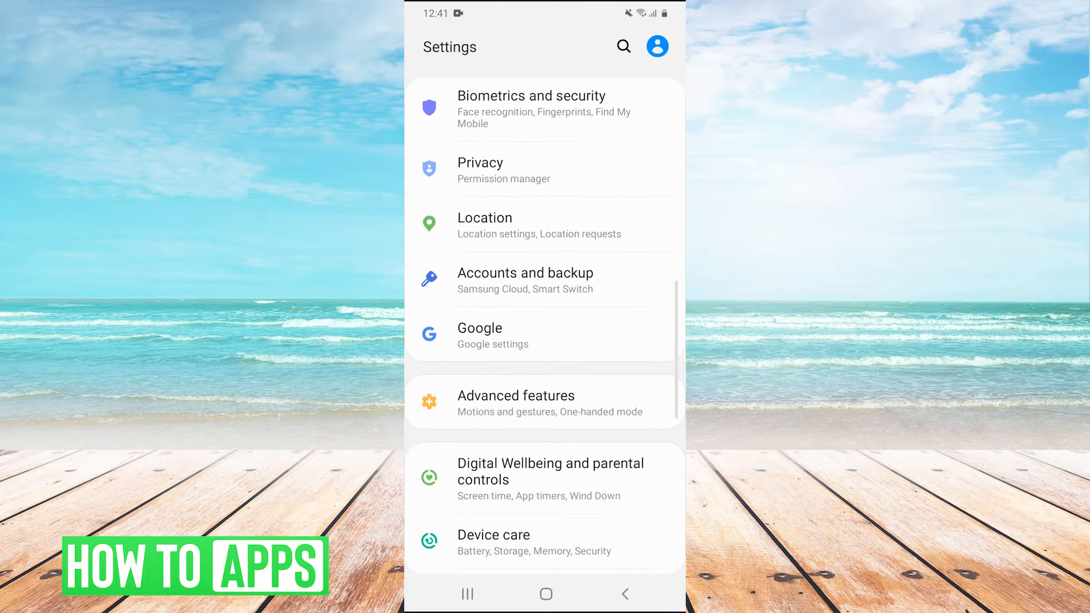
{"action": "scroll", "scroll_direction": "down", "scroll_amount": 3}
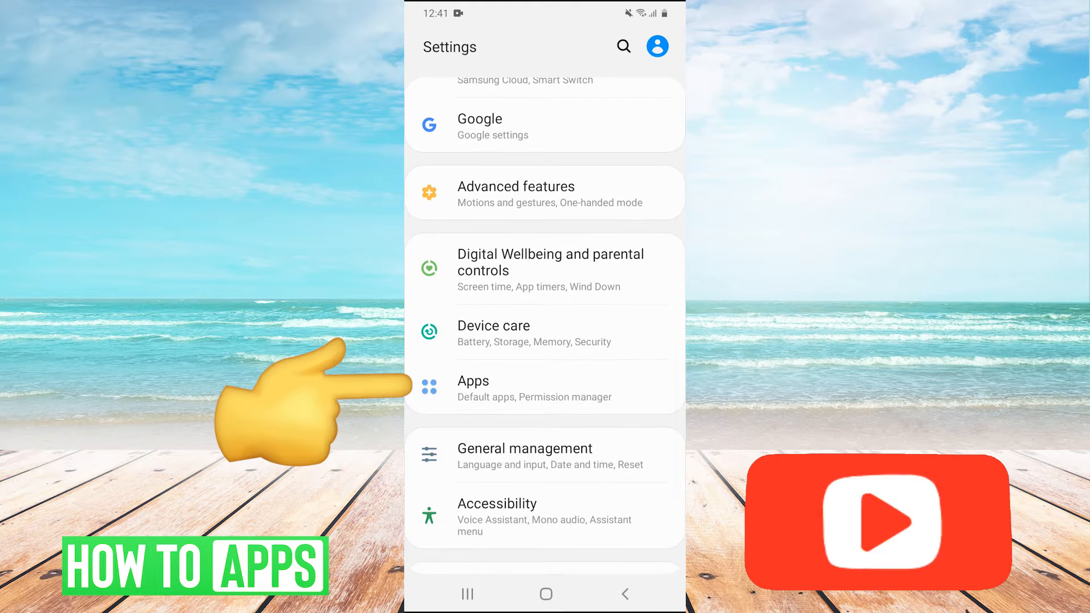
{"action": "left_click", "coordinate": [472, 380]}
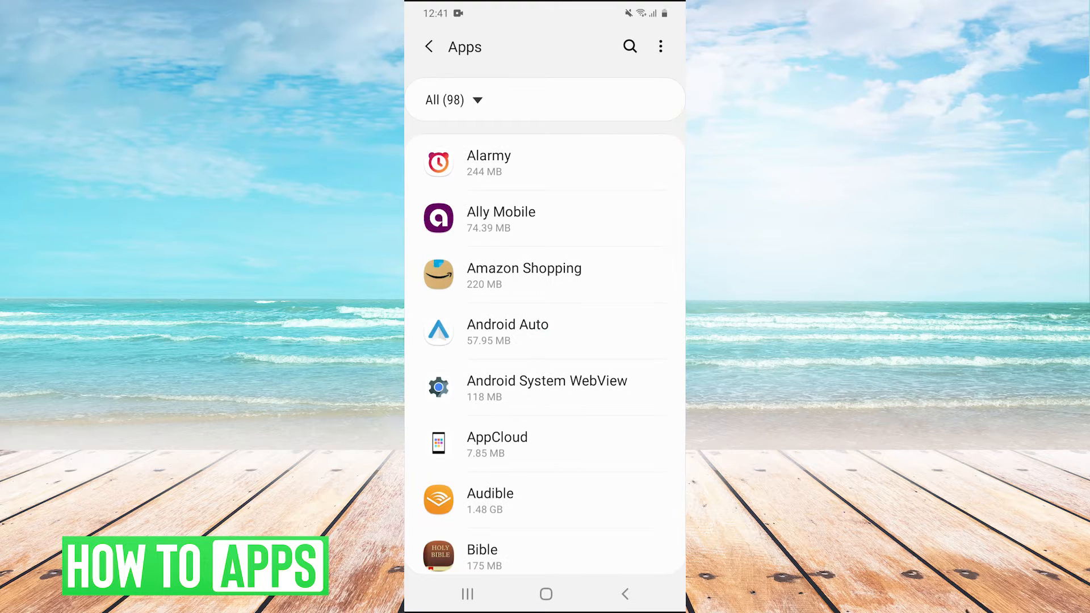
{"action": "scroll", "scroll_direction": "down", "scroll_amount": 3}
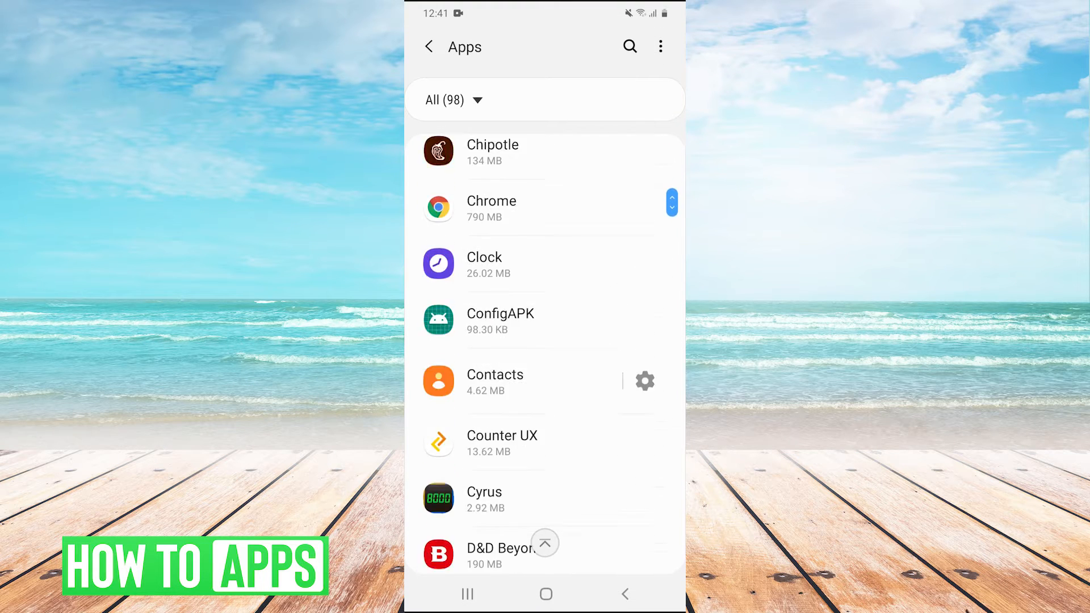
{"action": "scroll", "scroll_direction": "down", "scroll_amount": 3}
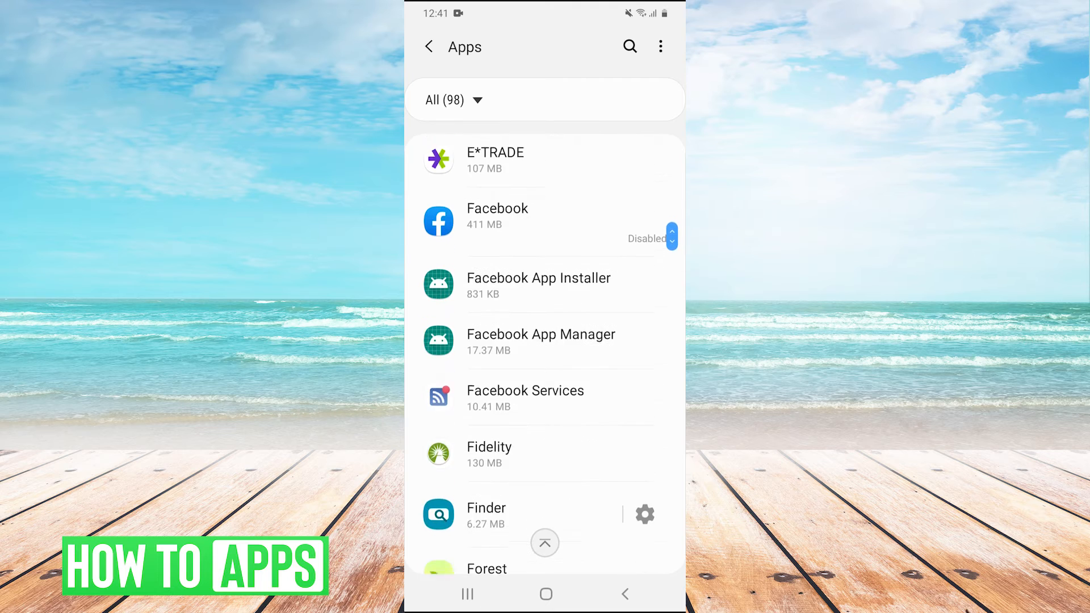
{"action": "scroll", "scroll_direction": "down", "scroll_amount": 3}
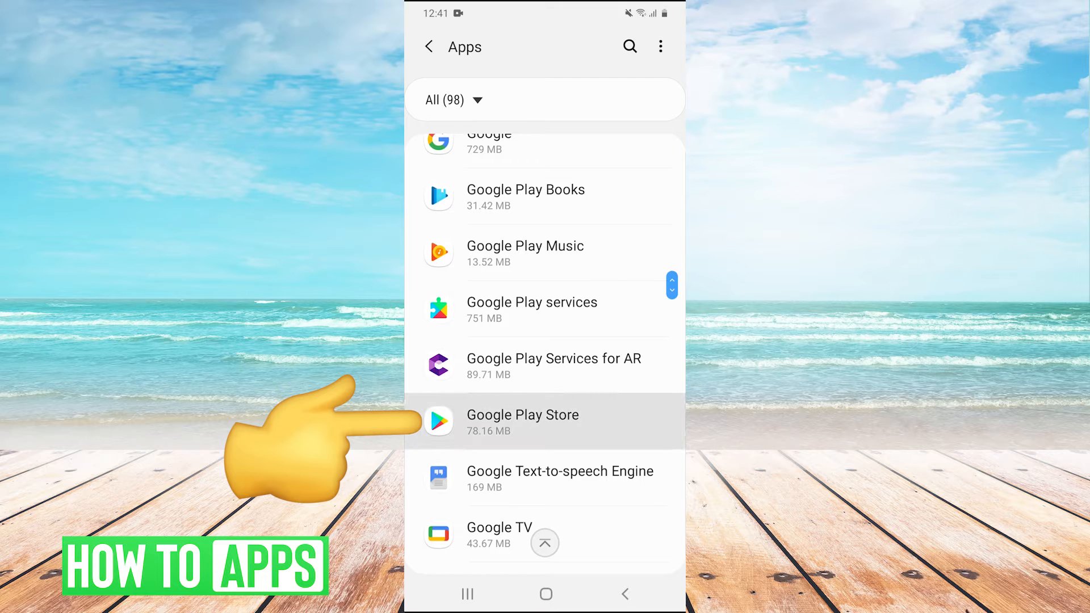
Clear Google Play Store's cache and app data from its Storage page, confirming deletion
{"action": "left_click", "coordinate": [522, 420]}
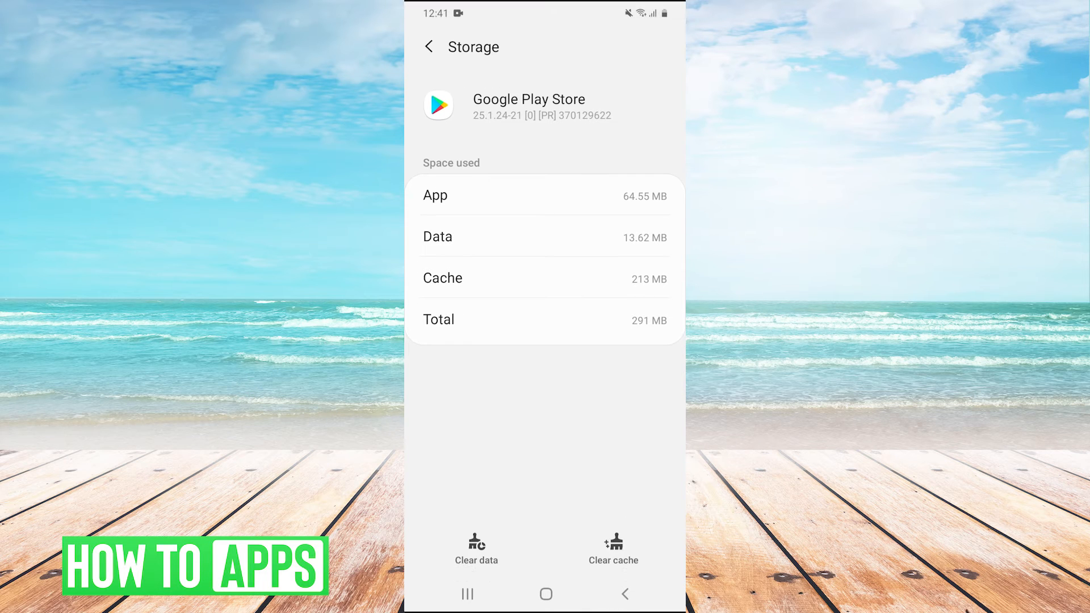
{"action": "left_click", "coordinate": [476, 543]}
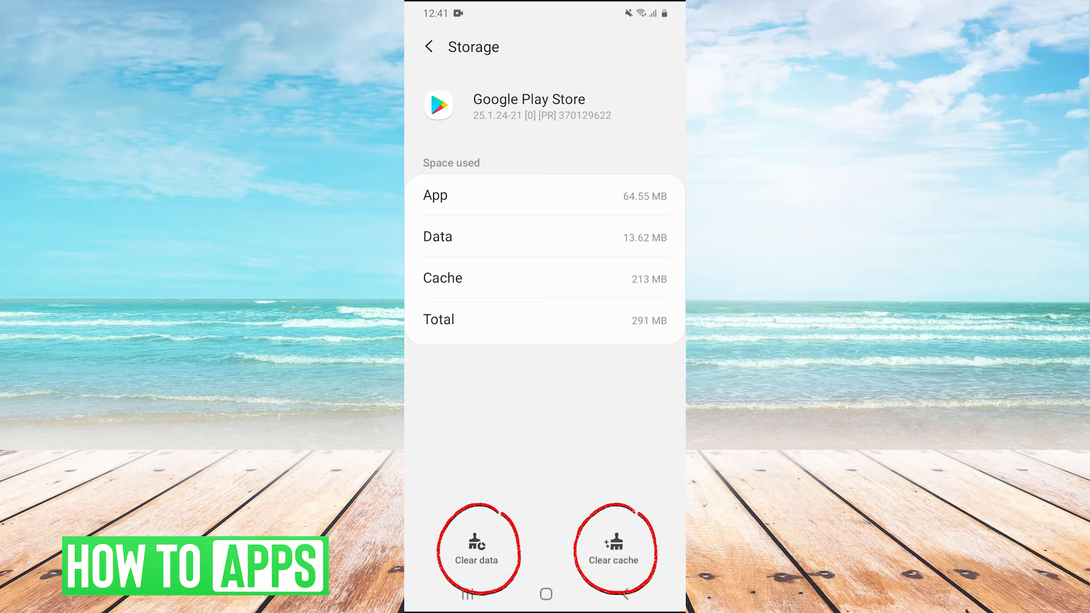
{"action": "left_click", "coordinate": [613, 546]}
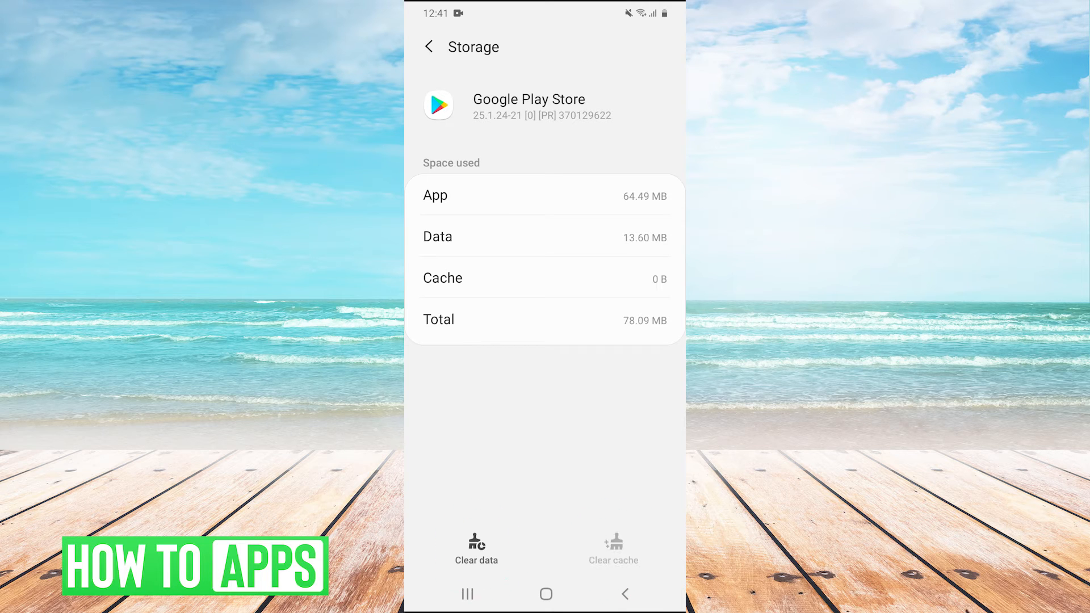
{"action": "left_click", "coordinate": [476, 548]}
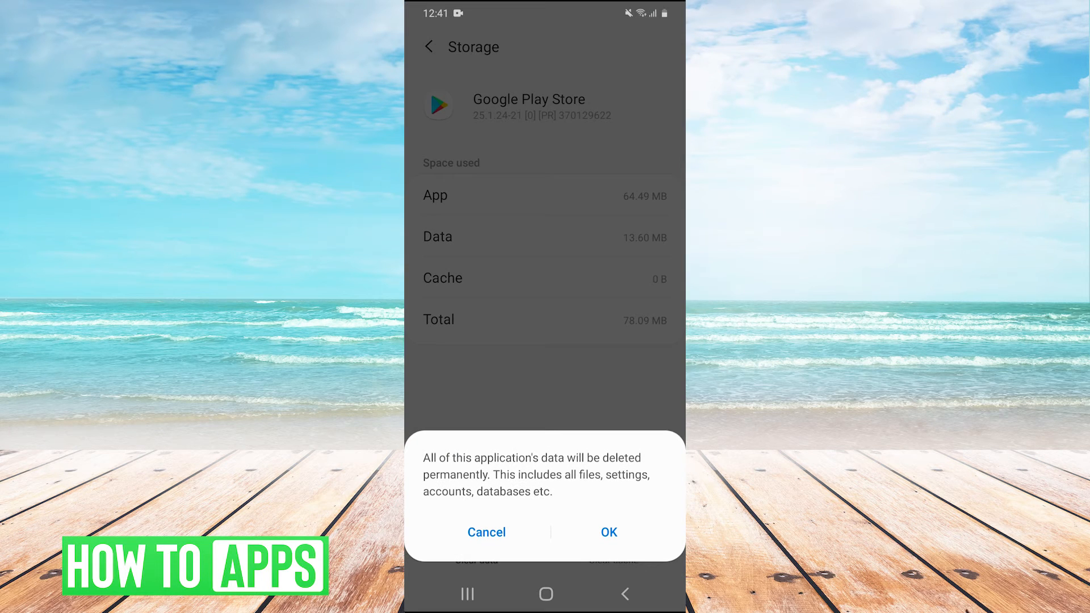
{"action": "left_click", "coordinate": [607, 532]}
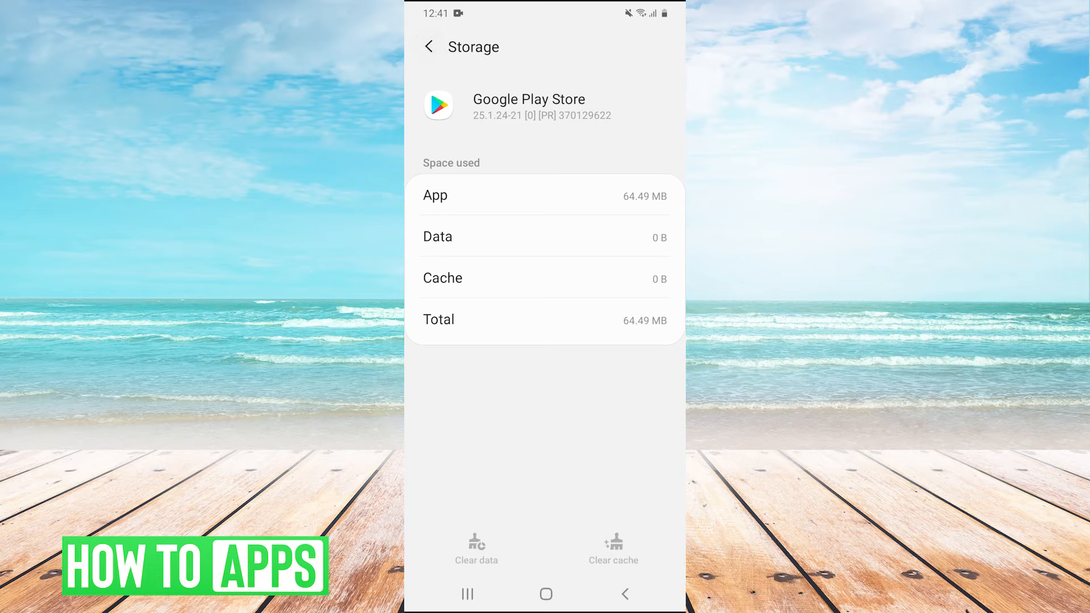
Force-stop Google Play Store from its App info page and confirm
{"action": "left_click", "coordinate": [429, 47]}
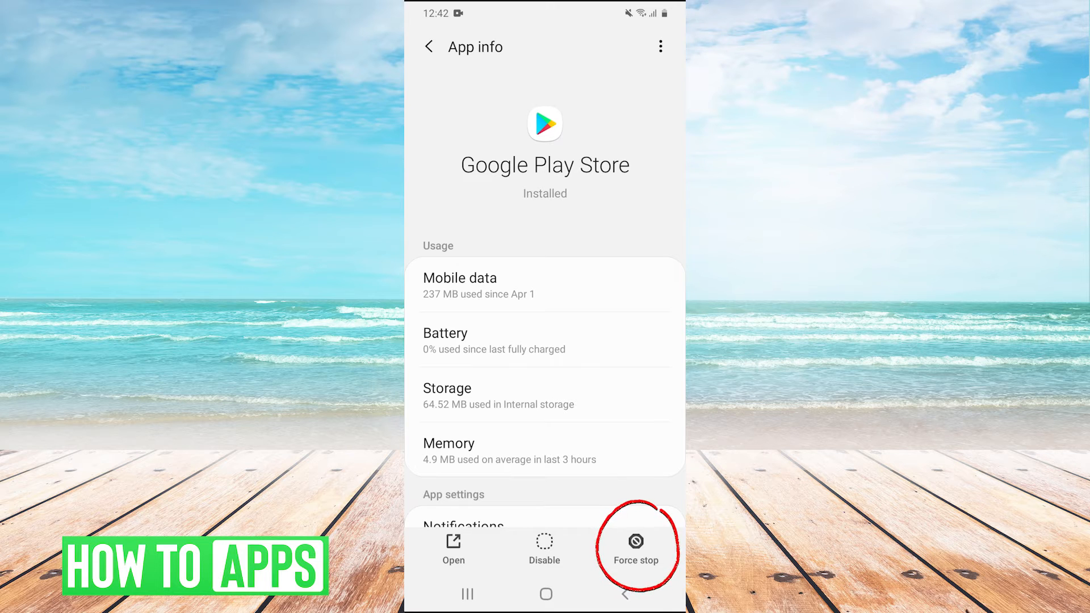
{"action": "left_click", "coordinate": [634, 548]}
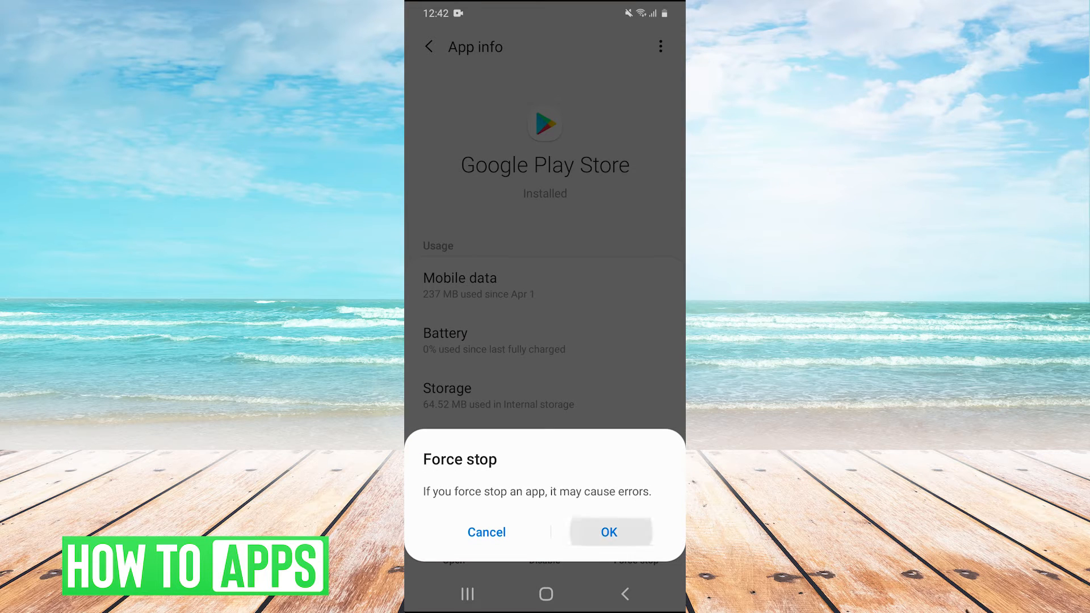
{"action": "left_click", "coordinate": [486, 531]}
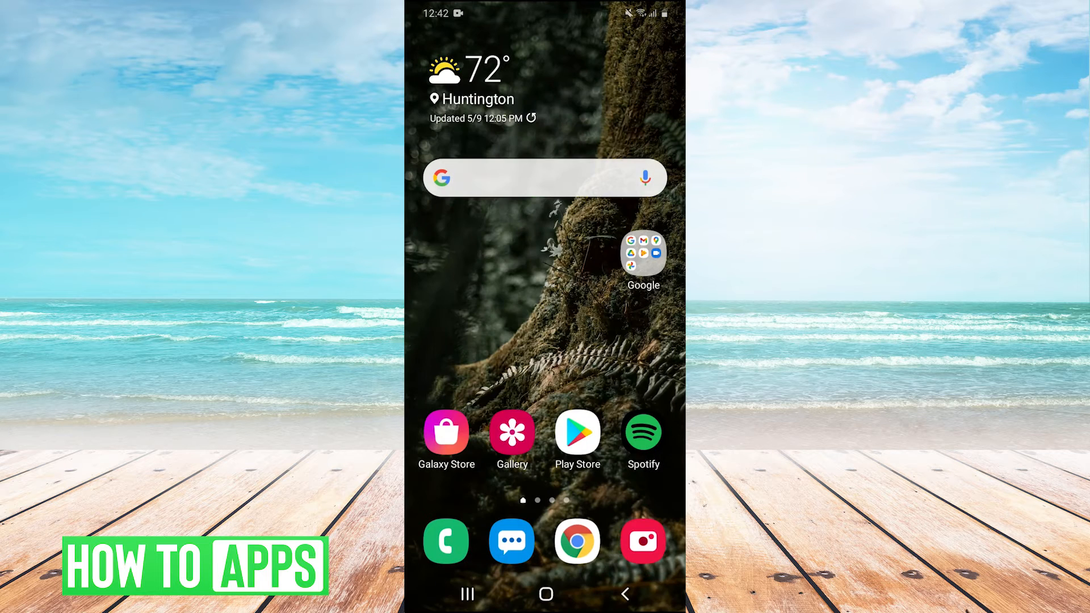
Launch Chrome from the home screen dock onto its new-tab page
{"action": "left_click", "coordinate": [576, 433]}
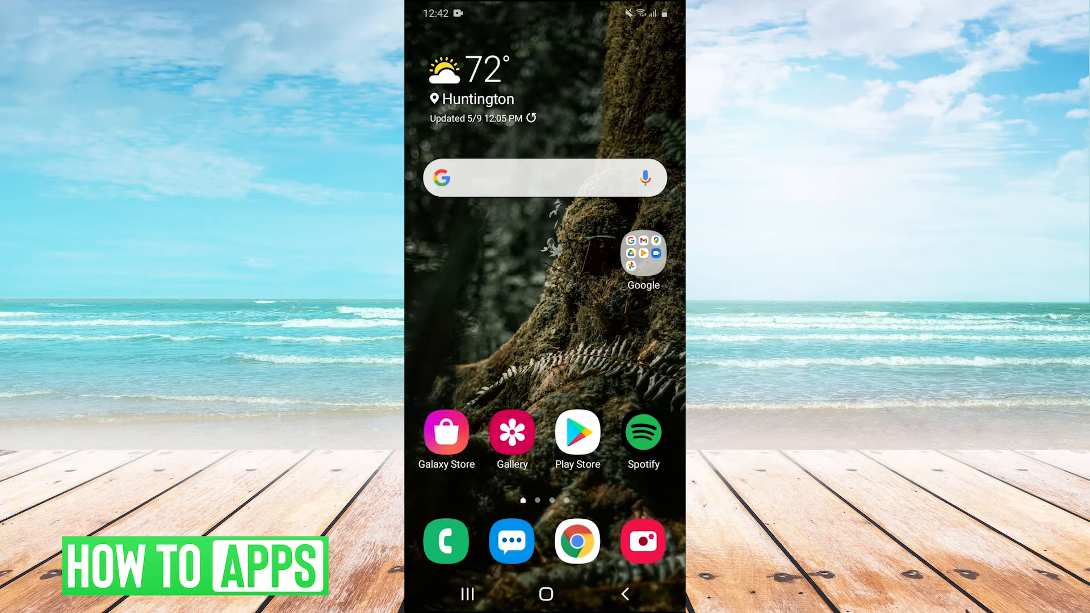
{"action": "left_click", "coordinate": [576, 540]}
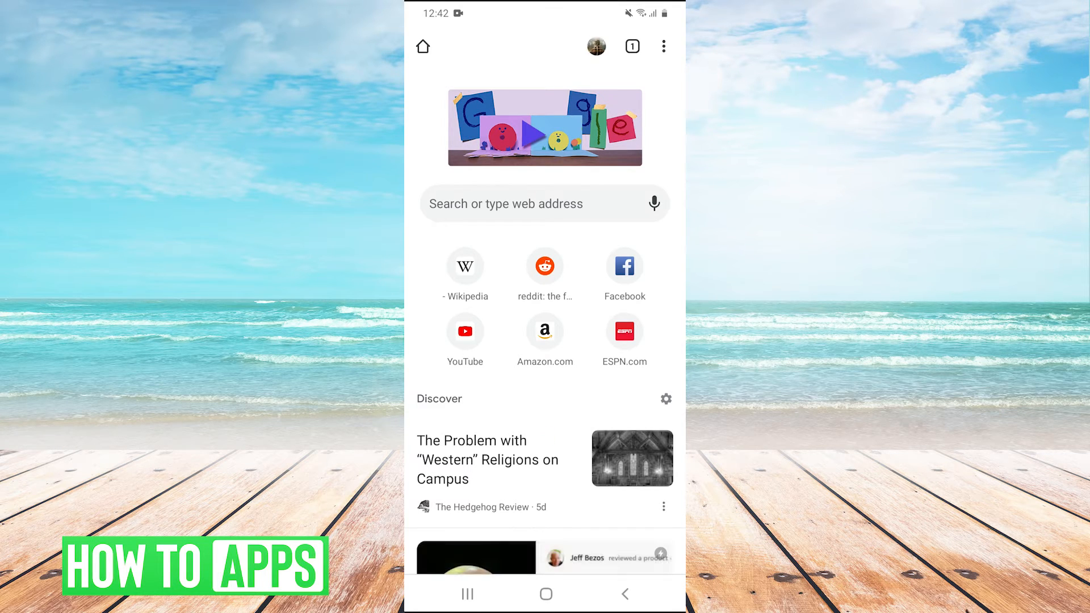
Load Wikipedia's main page from the new-tab shortcut, then return toward Settings
{"action": "left_click", "coordinate": [465, 266]}
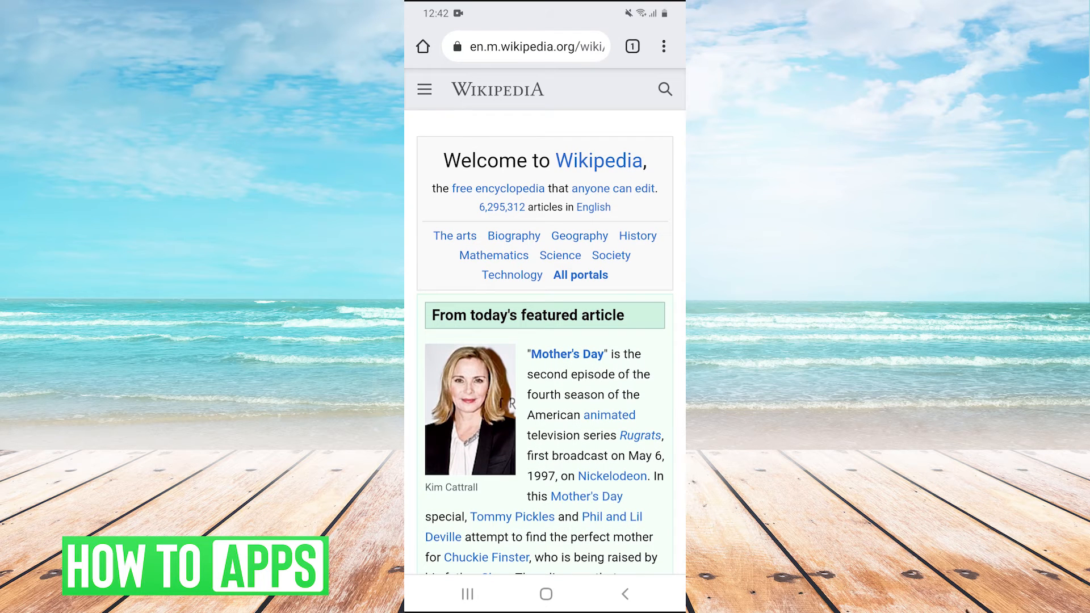
{"action": "left_click", "coordinate": [546, 593]}
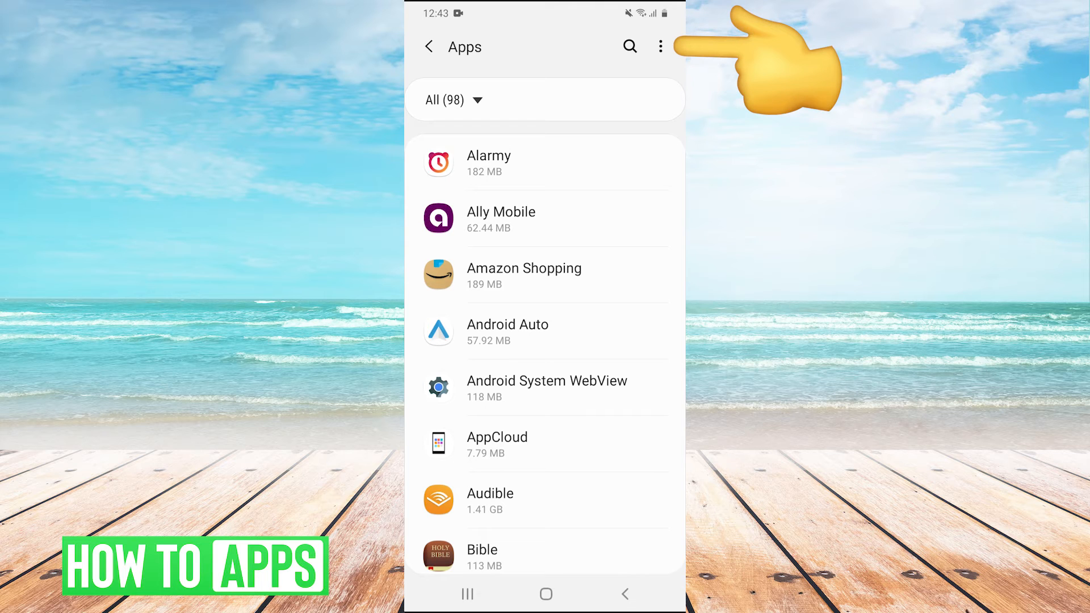
Enable Show system apps in the apps list and scroll down to Download Manager
{"action": "left_click", "coordinate": [661, 46]}
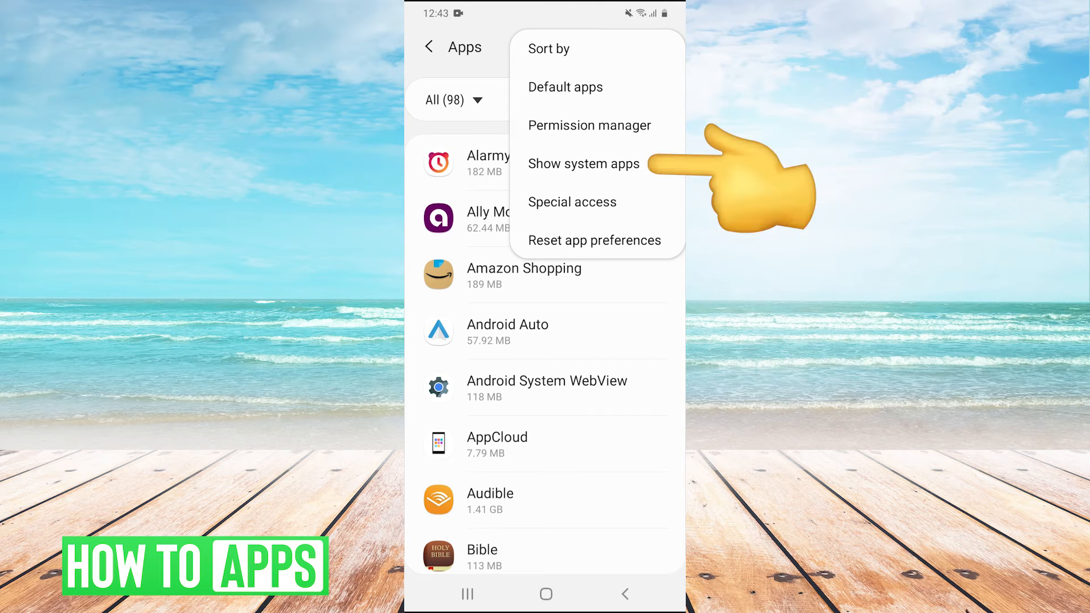
{"action": "left_click", "coordinate": [583, 163]}
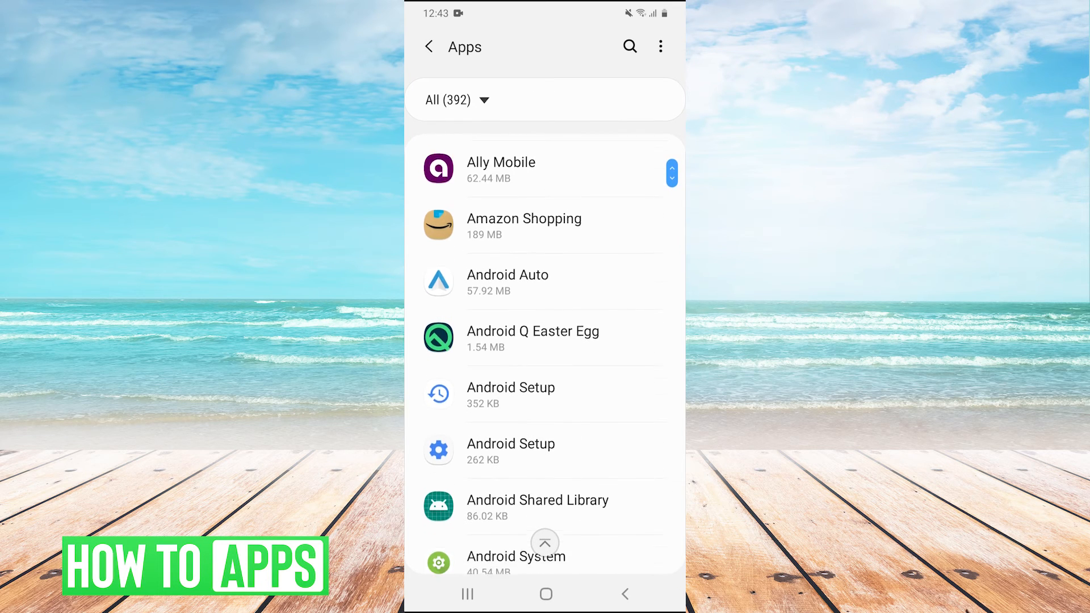
{"action": "scroll", "scroll_direction": "down", "scroll_amount": 3}
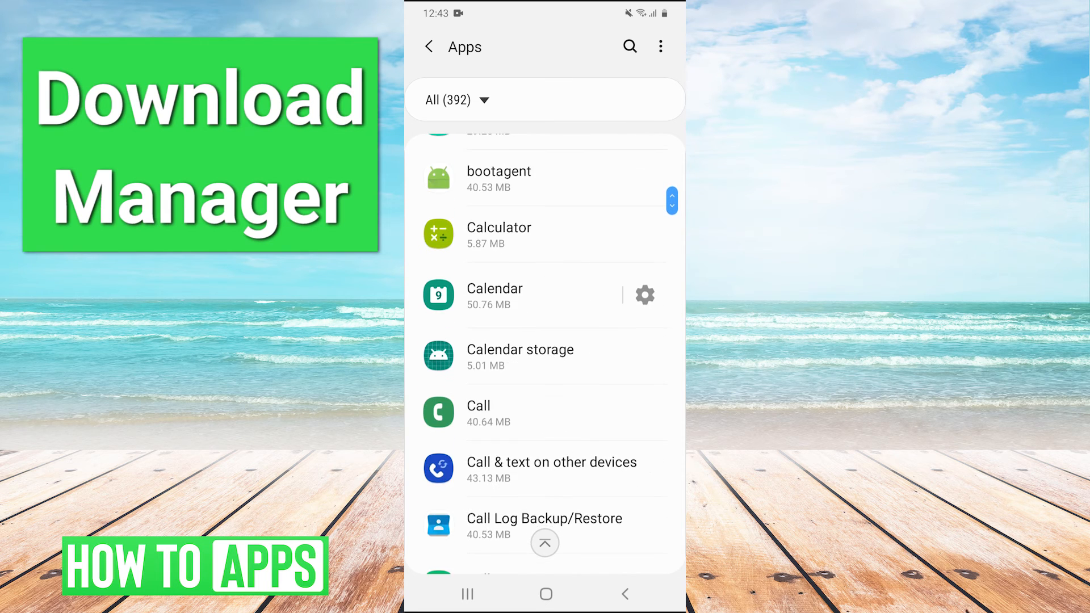
{"action": "scroll", "scroll_direction": "down", "scroll_amount": 3}
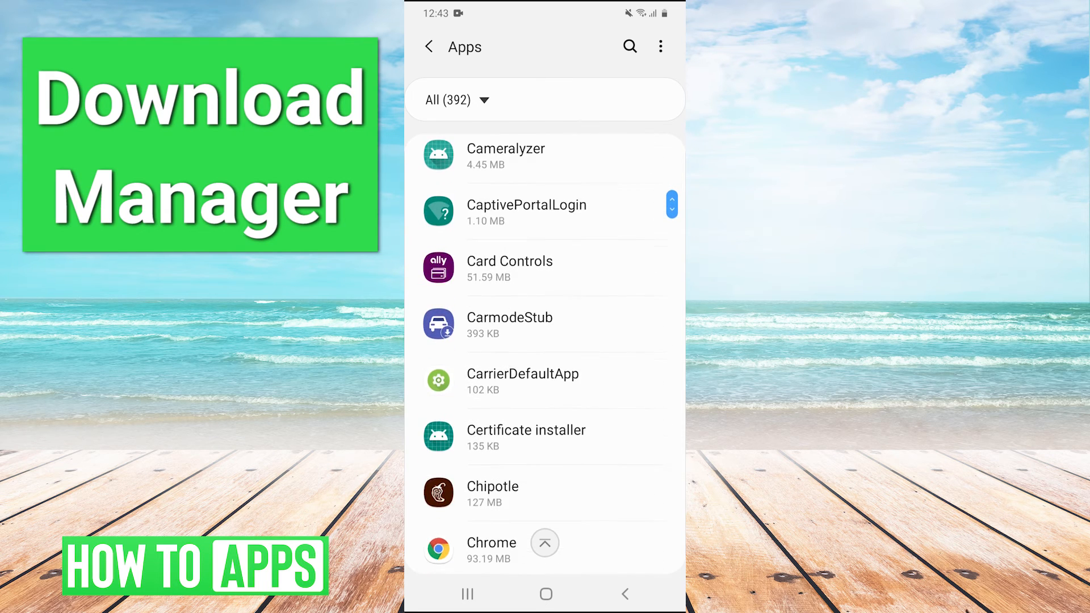
{"action": "scroll", "scroll_direction": "down", "scroll_amount": 3}
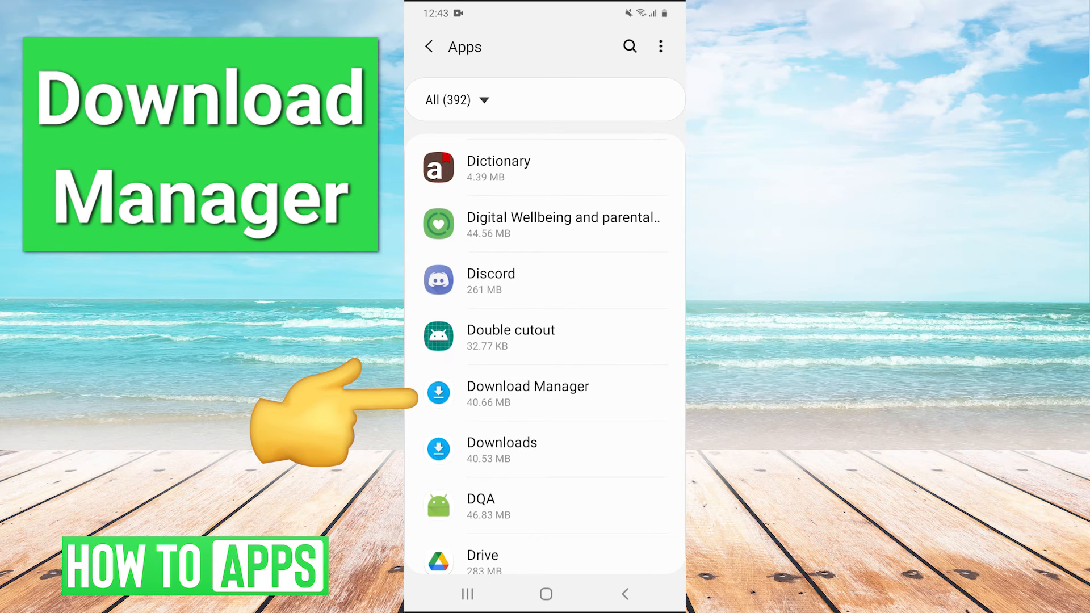
Force-stop Download Manager from its App info page
{"action": "left_click", "coordinate": [528, 393]}
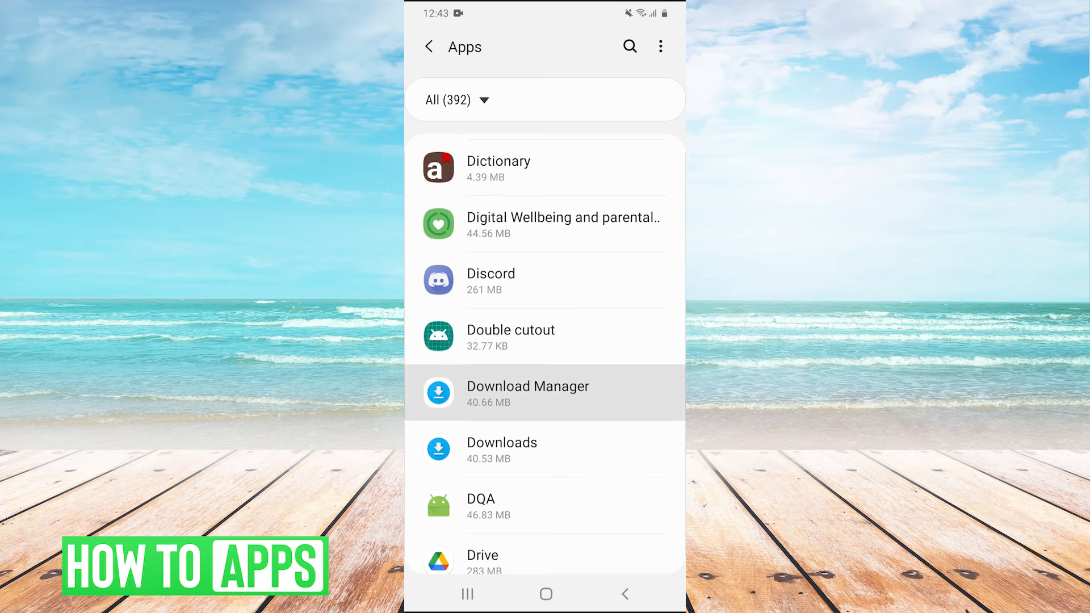
{"action": "left_click", "coordinate": [527, 392]}
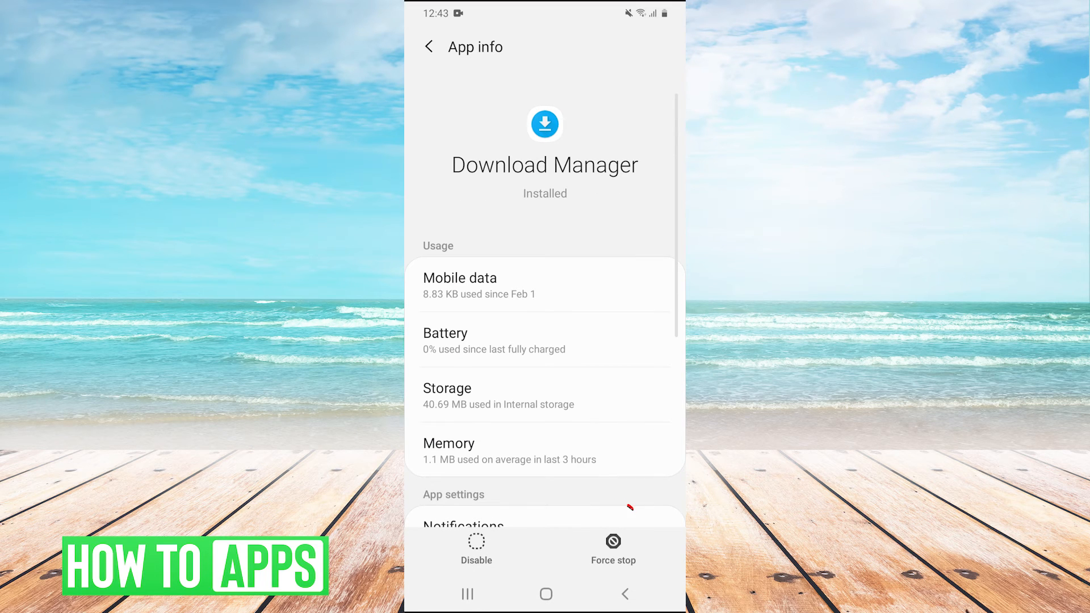
{"action": "left_click", "coordinate": [612, 550]}
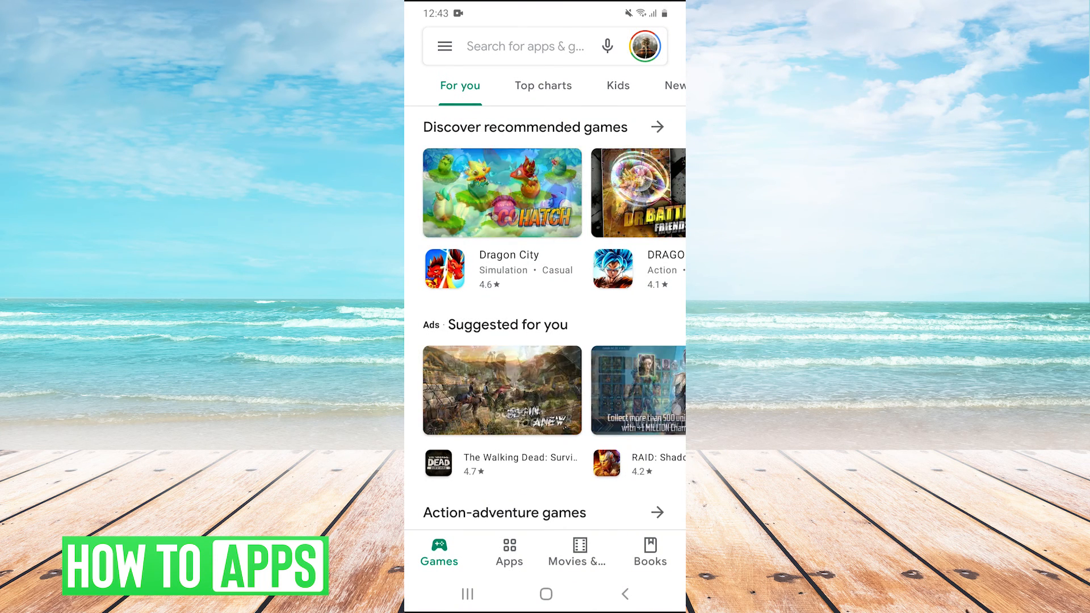
Leave the reopened Play Store for the home screen via the Home button
{"action": "left_click", "coordinate": [546, 594]}
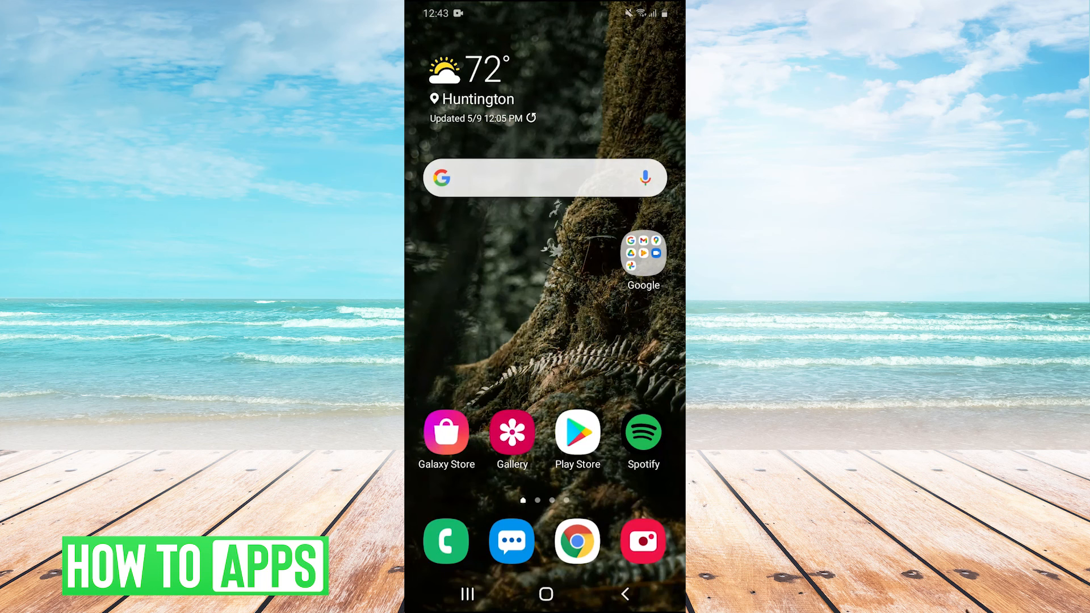